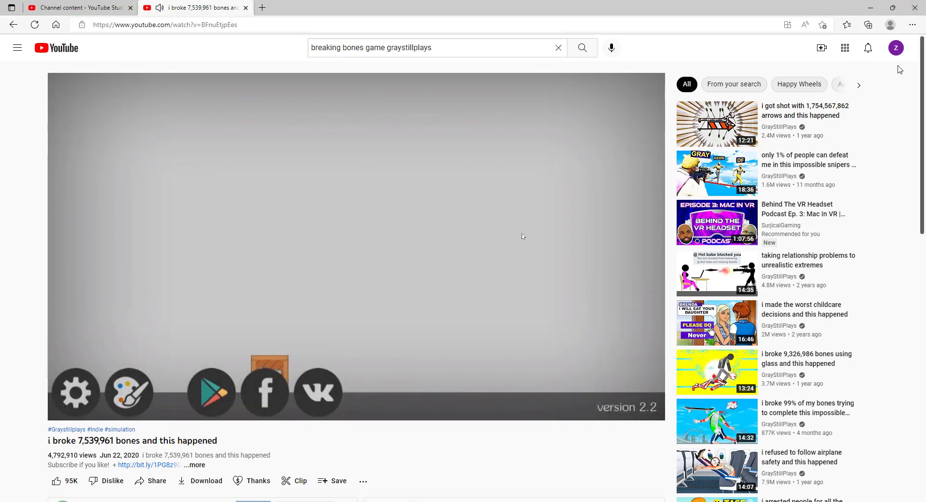
Switch to the YouTube Studio 'Channel content' tab showing the upload batch
click(80, 7)
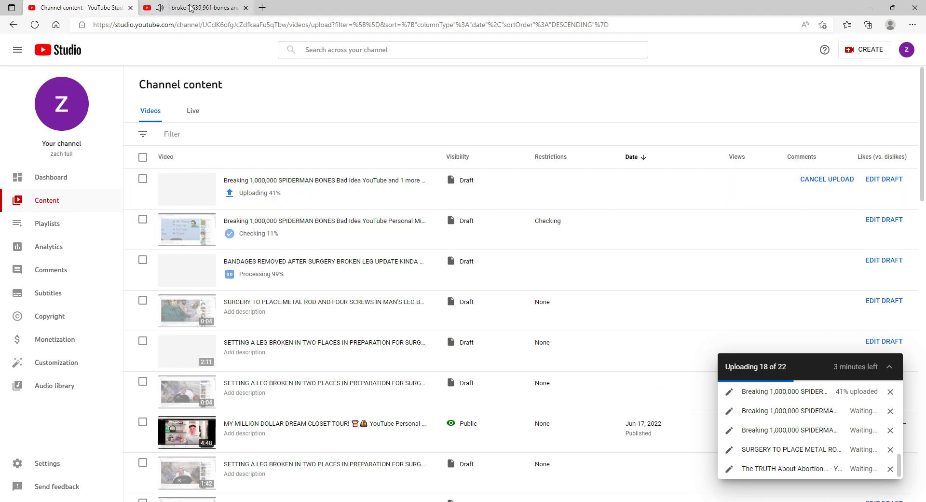
Return to the Break Me Totally video tab and resume its playback
click(195, 7)
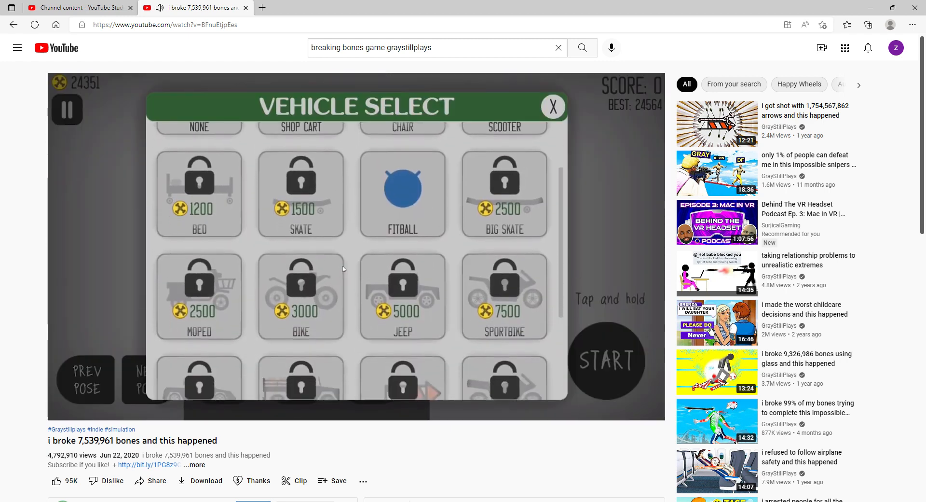
scroll(down, 3)
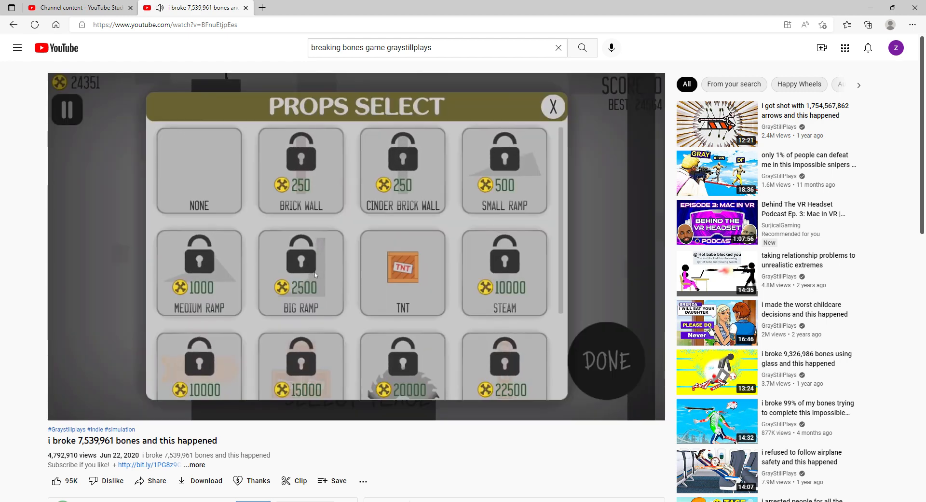
scroll(down, 3)
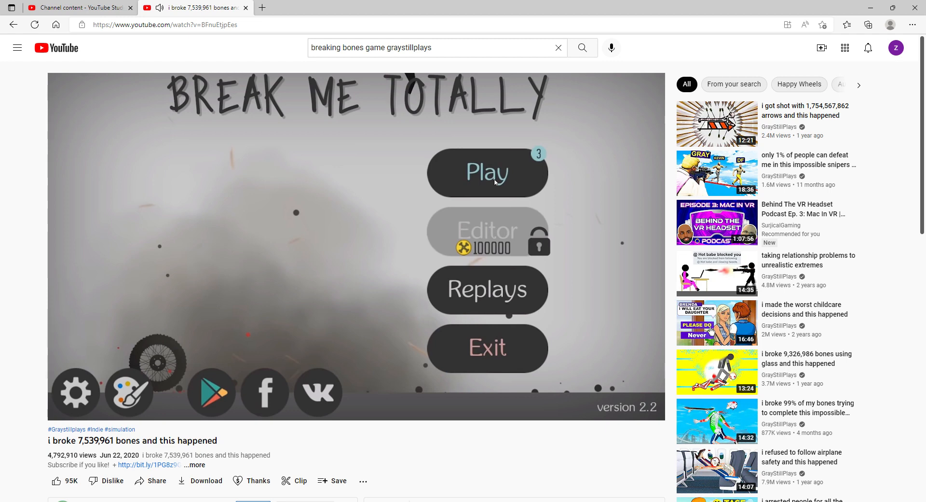
click(487, 173)
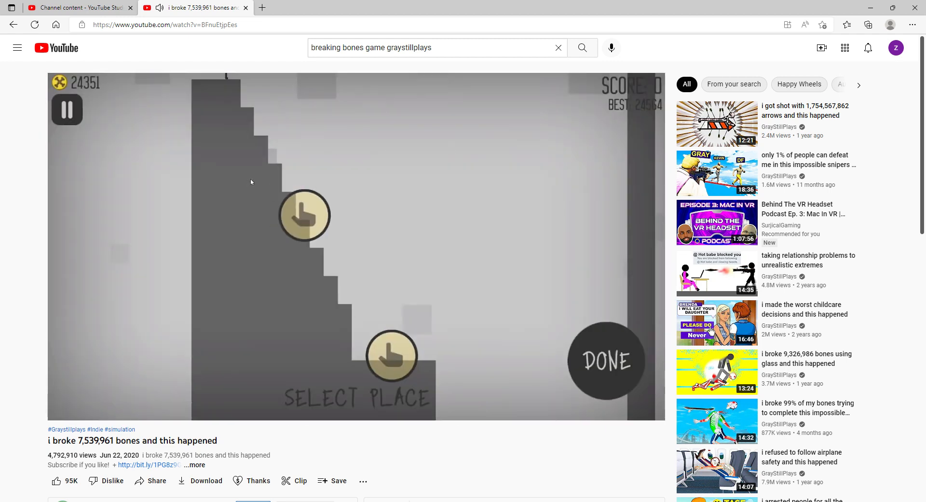
mouse_move(320, 200)
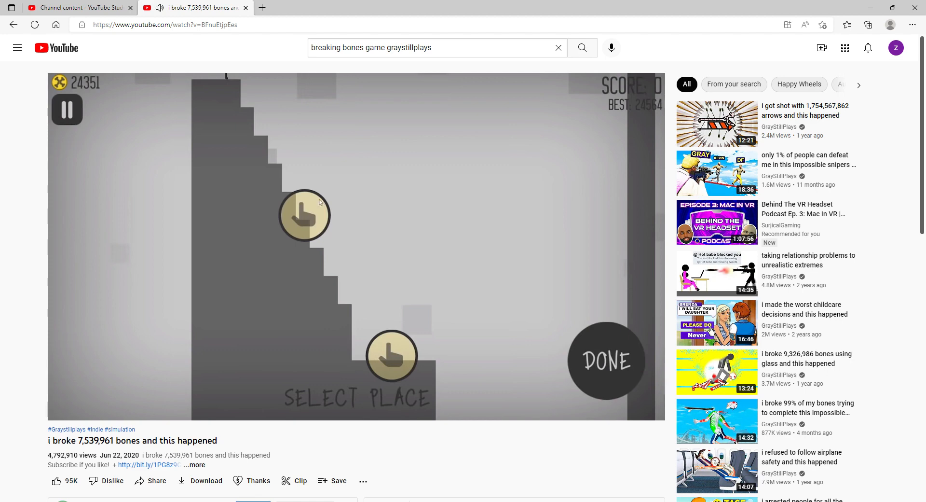
mouse_move(365, 294)
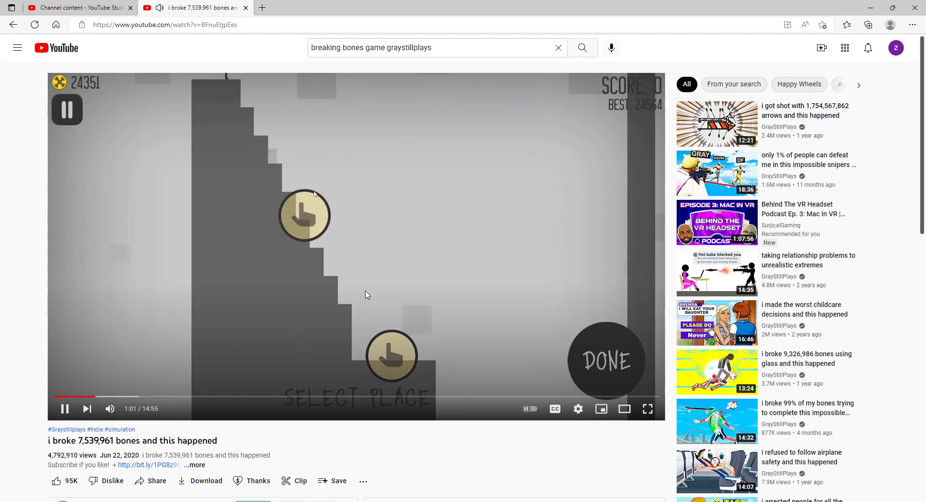